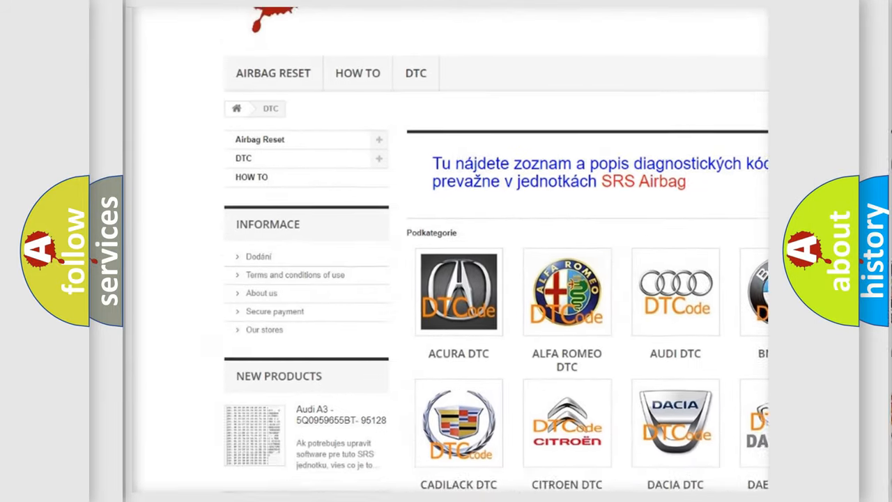
{"action": "scroll", "scroll_direction": "down", "scroll_amount": 3}
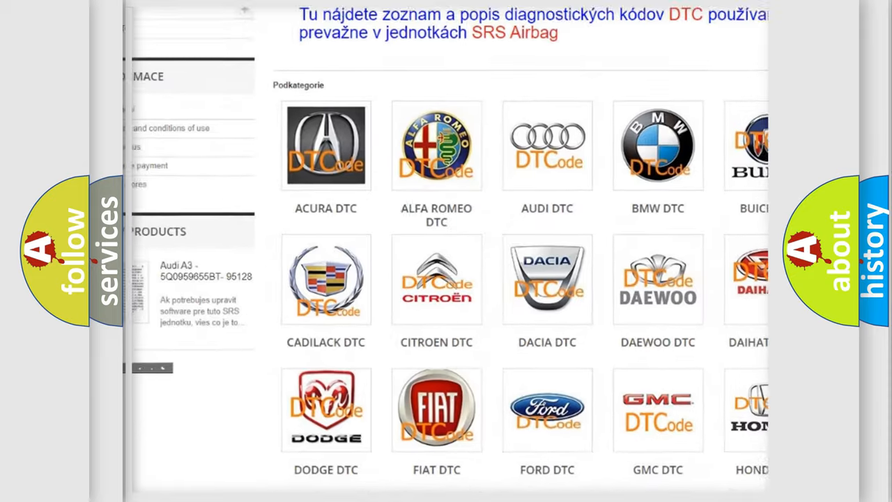
{"action": "scroll", "scroll_direction": "down", "scroll_amount": 3}
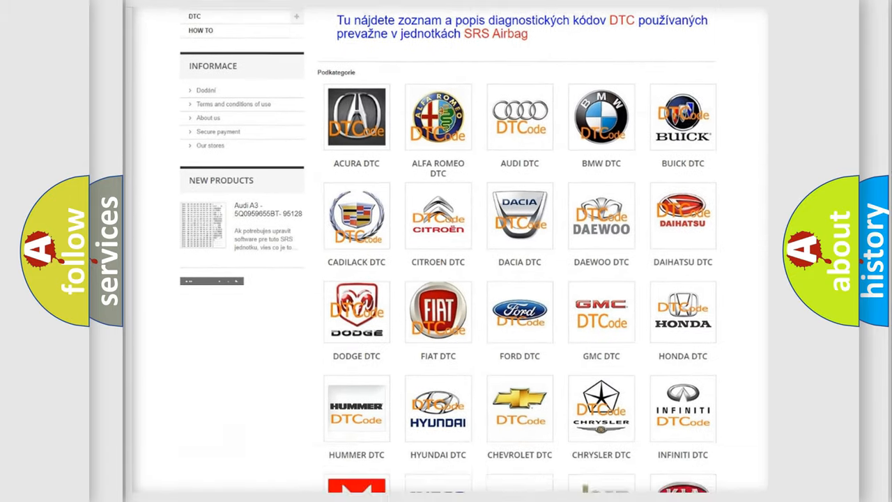
{"action": "scroll", "scroll_direction": "down", "scroll_amount": 3}
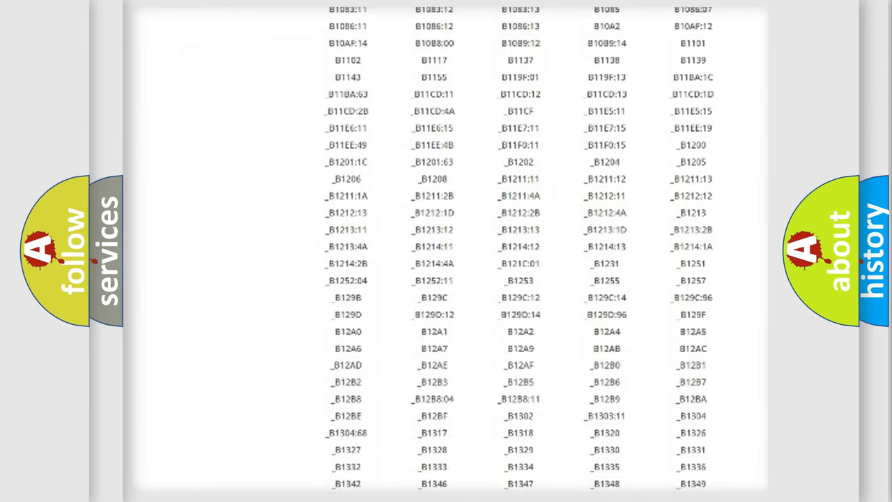
{"action": "scroll", "scroll_direction": "down", "scroll_amount": 3}
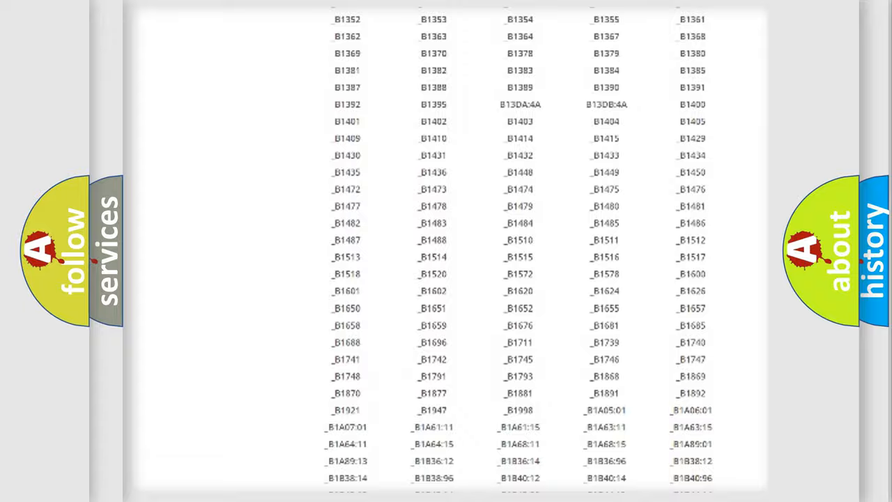
{"action": "scroll", "scroll_direction": "up", "scroll_amount": 3}
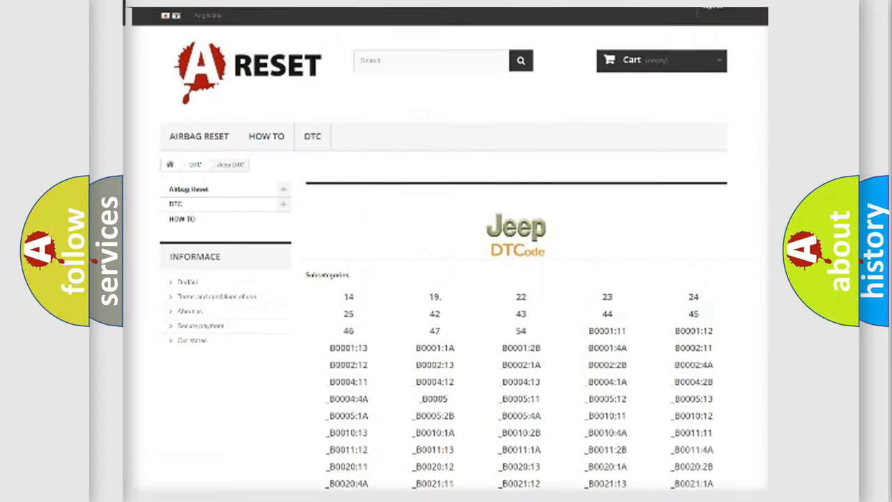